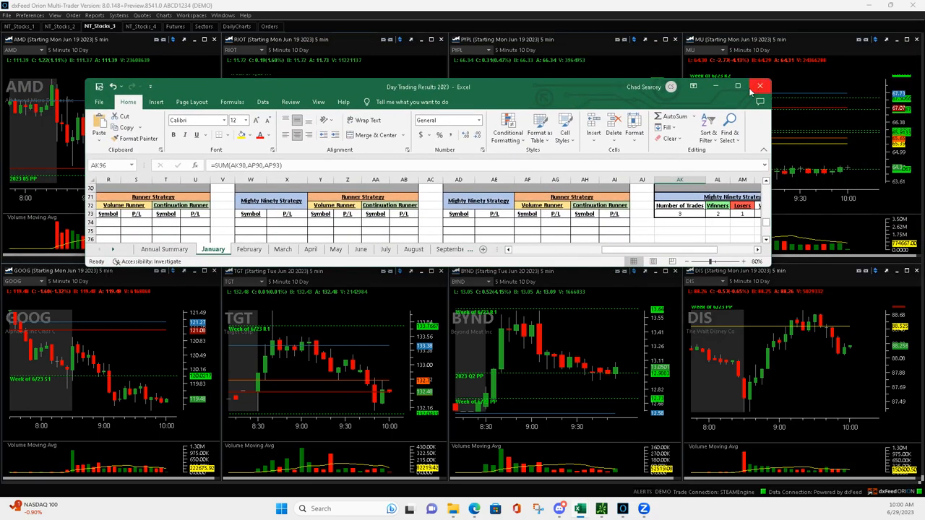
Step: Maximize the Day Trading Results 2023 workbook window, showing January's monthly results
left_click(738, 87)
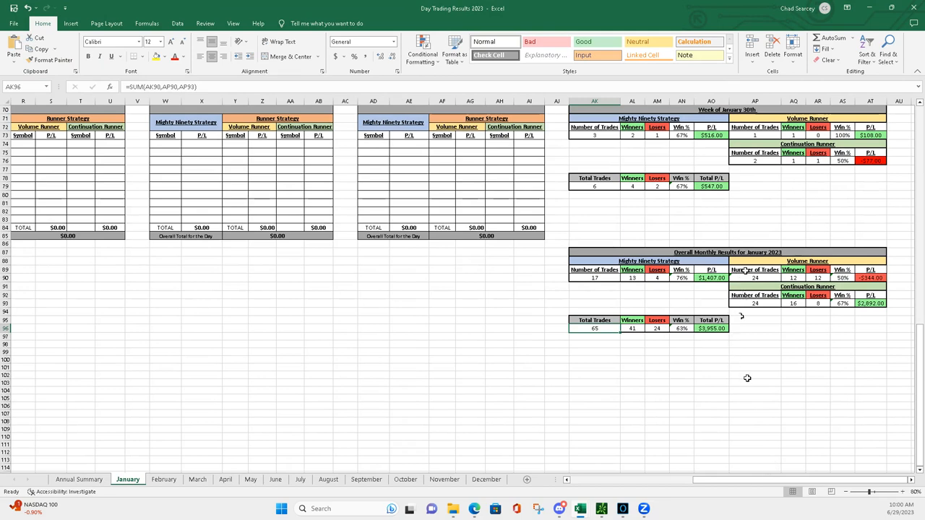
mouse_move(768, 470)
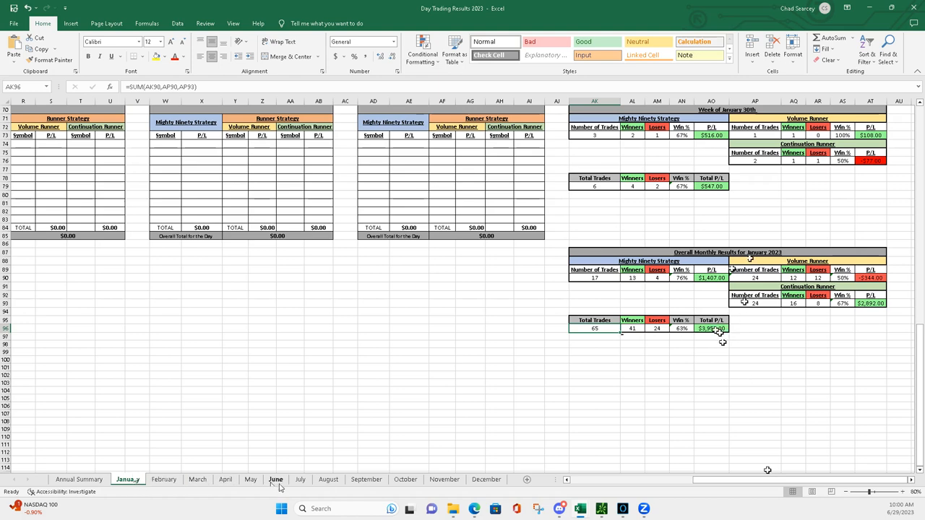
Step: Review June's Mighty Ninety and Volume Runner monthly summary figures and their formulas
left_click(274, 480)
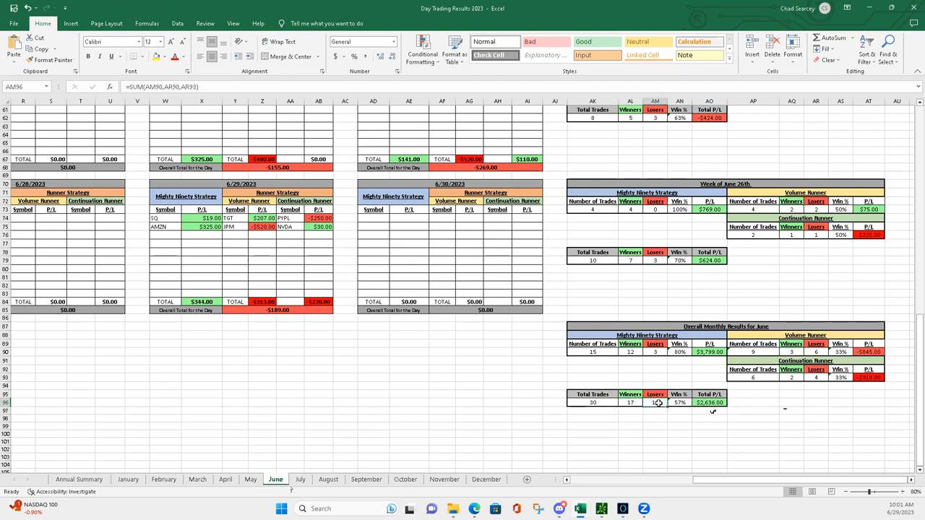
left_click(679, 402)
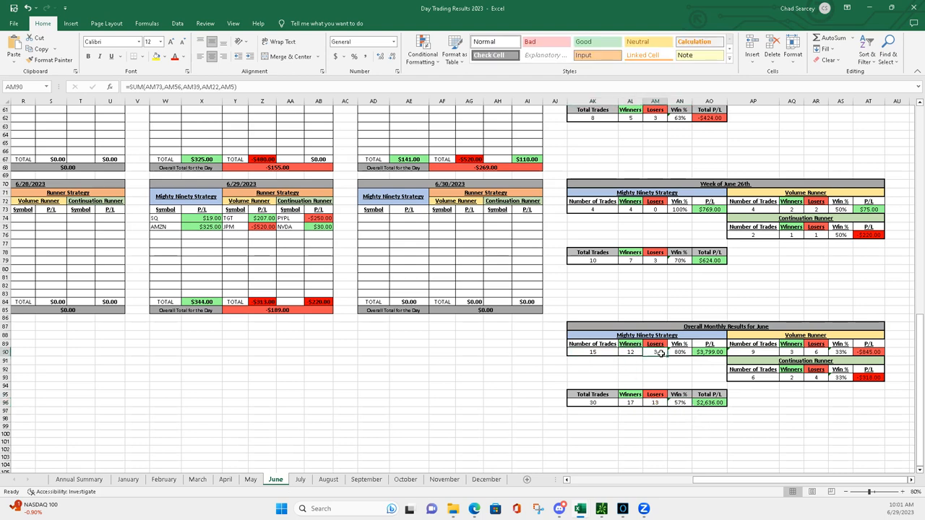
left_click(680, 353)
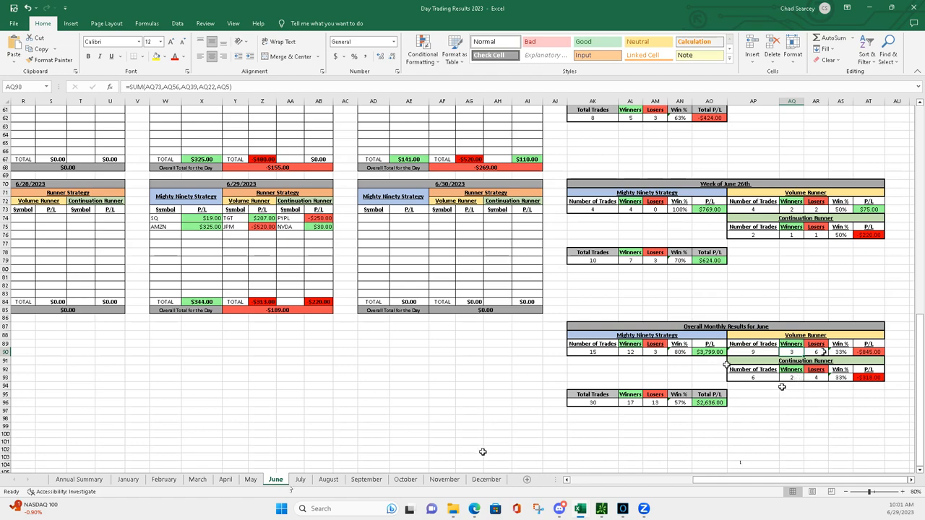
mouse_move(633, 422)
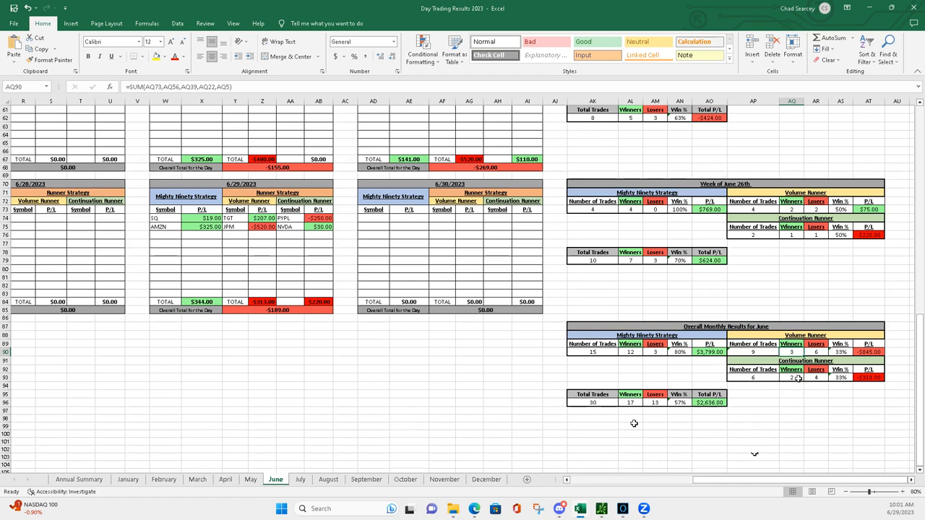
Step: Switch to the Annual Summary sheet with daily profit and loss by month
left_click(78, 480)
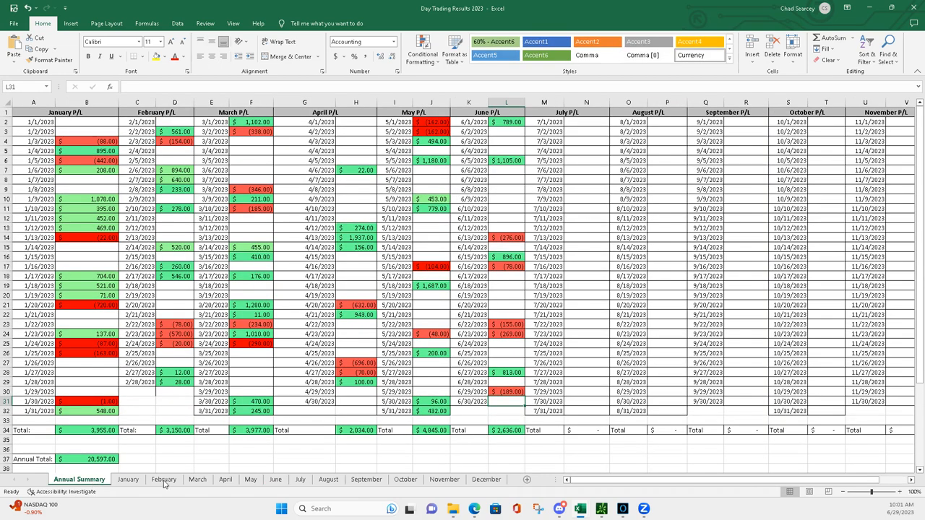
mouse_move(509, 229)
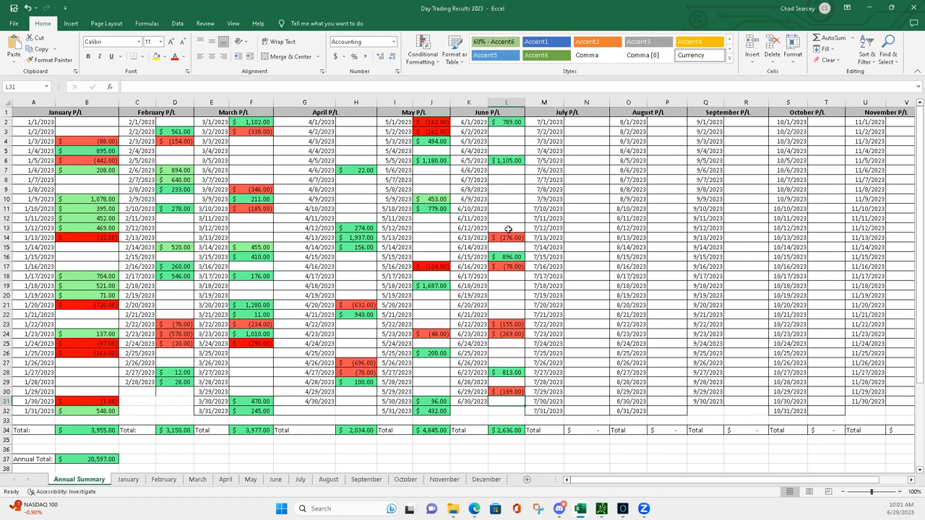
mouse_move(507, 161)
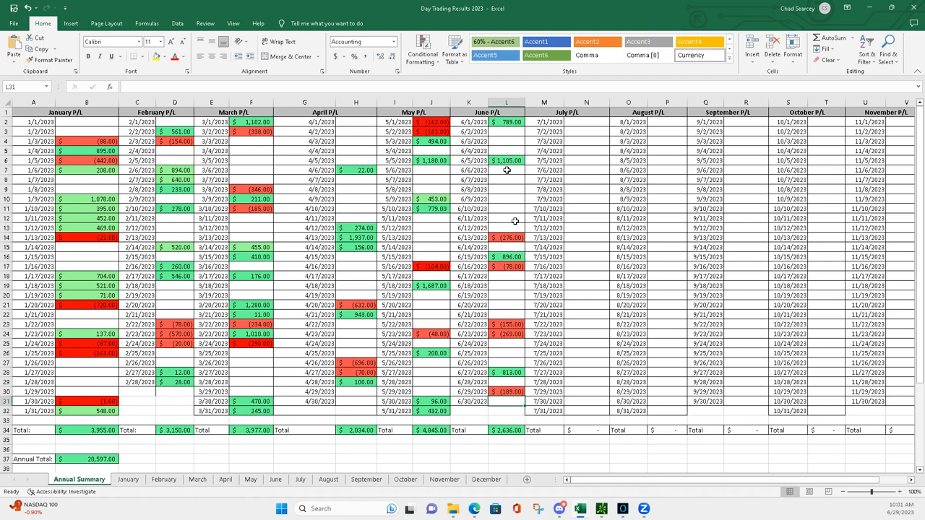
mouse_move(516, 399)
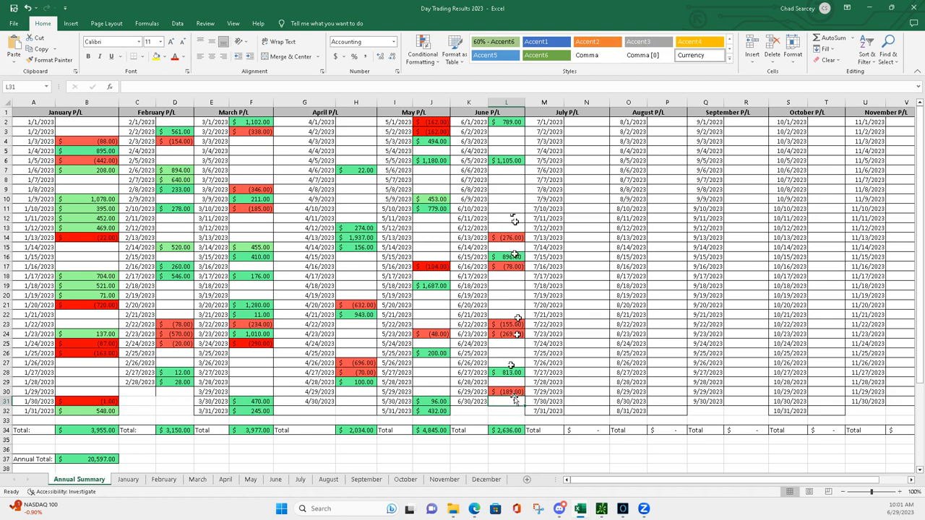
mouse_move(523, 402)
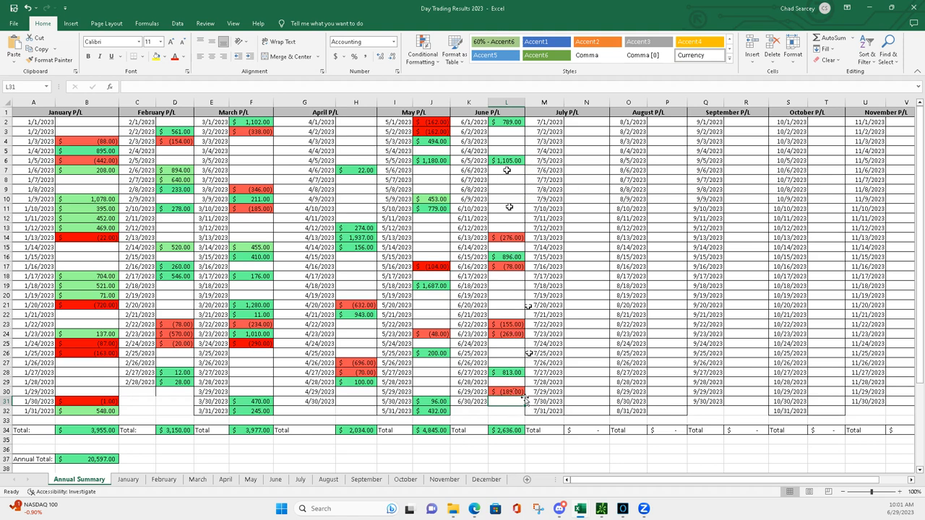
mouse_move(514, 399)
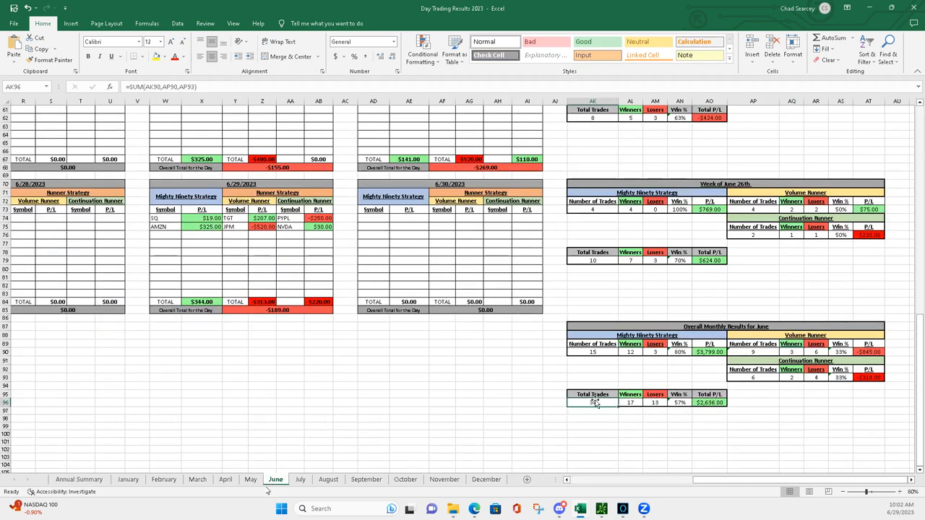
left_click(251, 480)
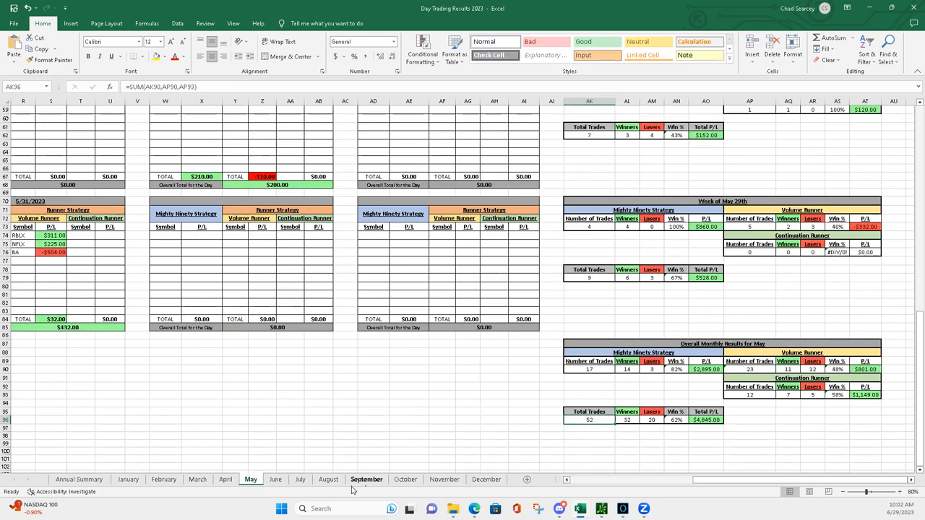
left_click(225, 480)
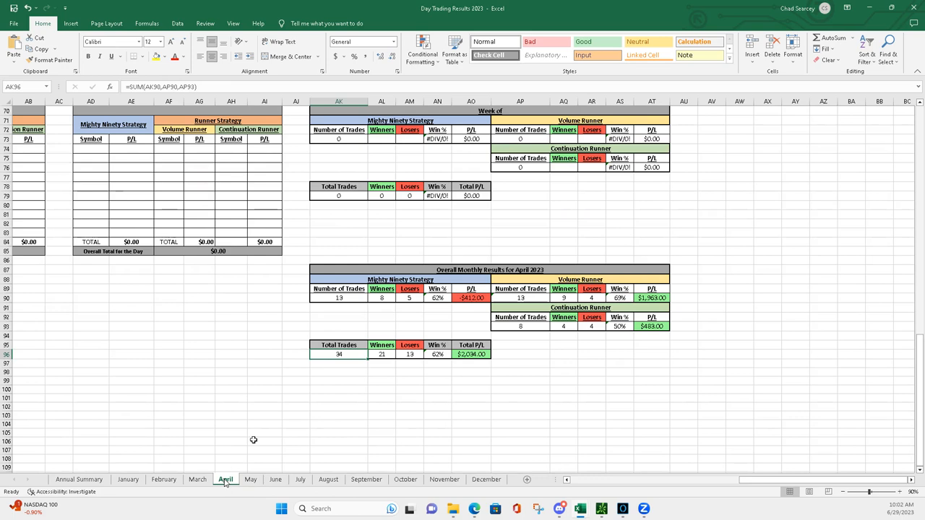
mouse_move(350, 354)
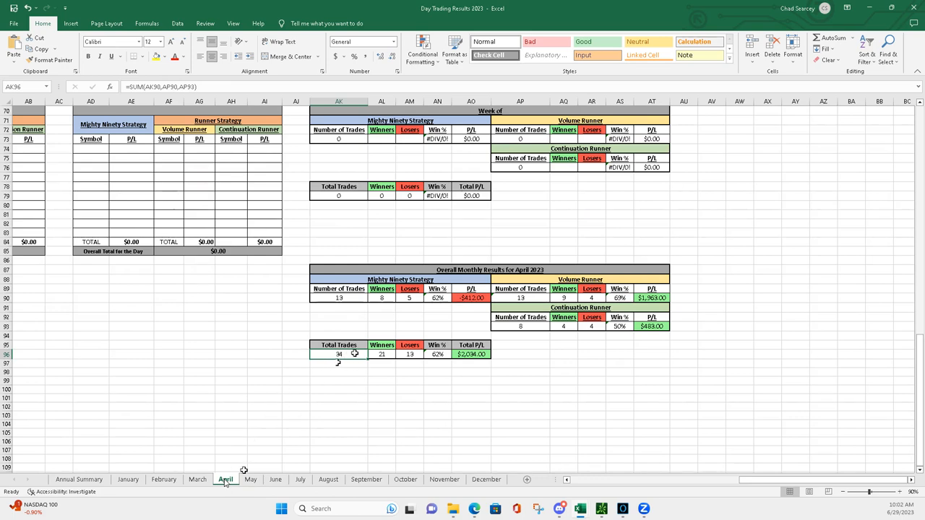
left_click(196, 480)
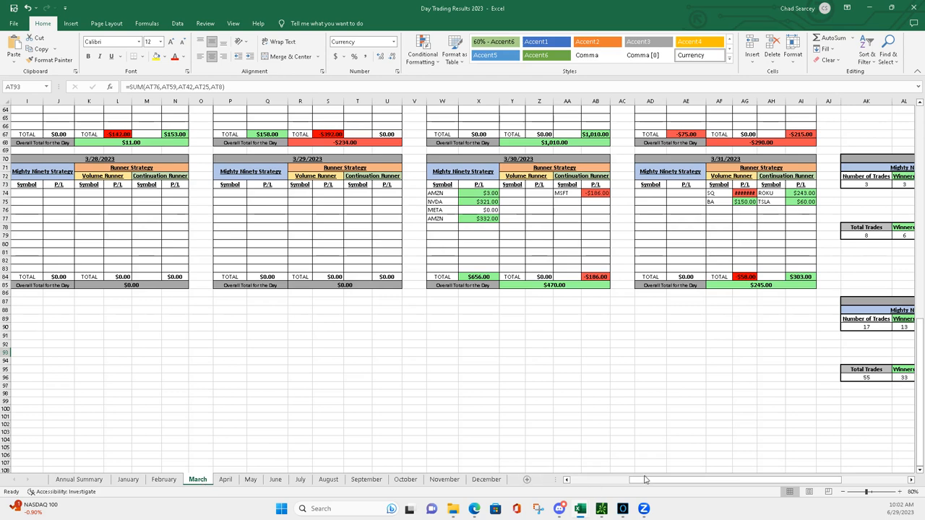
scroll("right", 3)
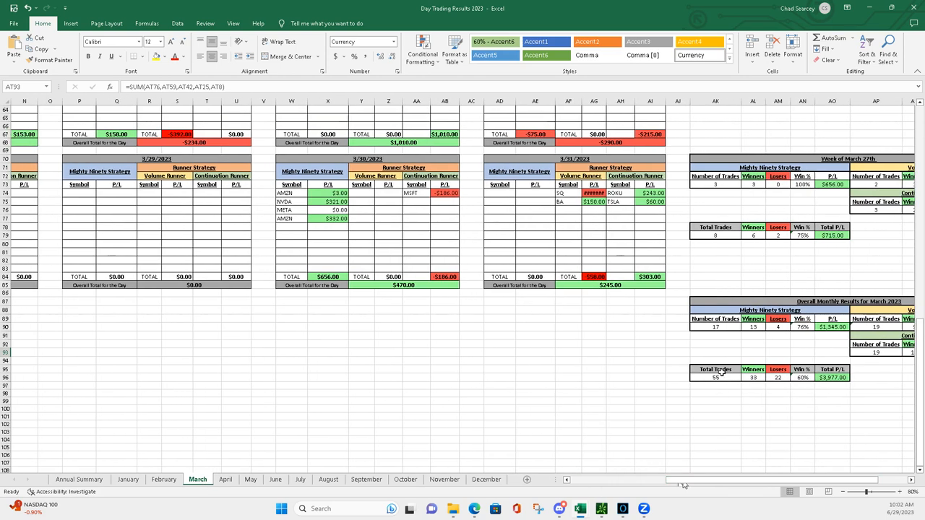
left_click(163, 480)
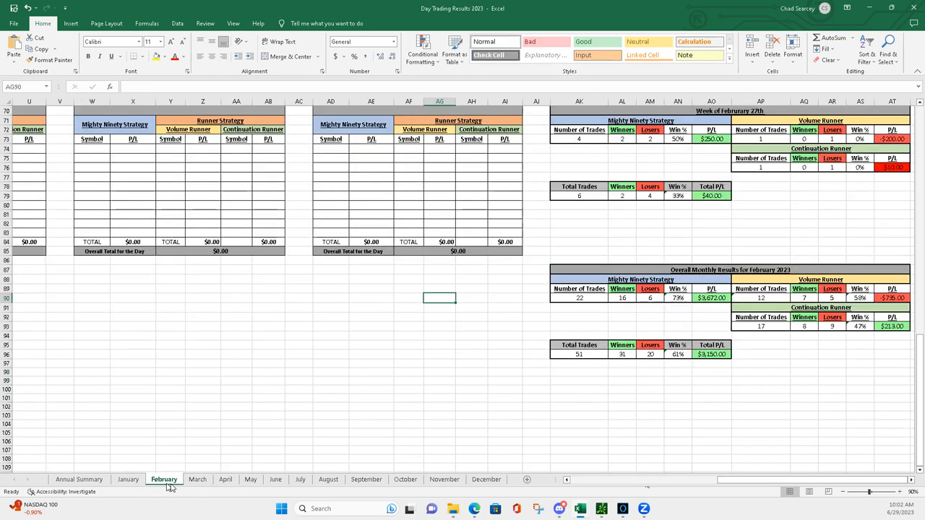
left_click(578, 353)
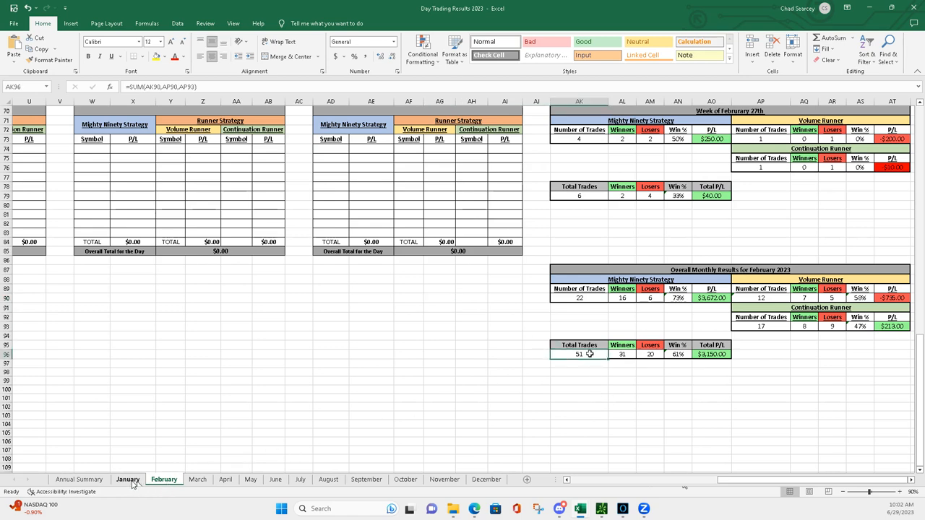
left_click(128, 479)
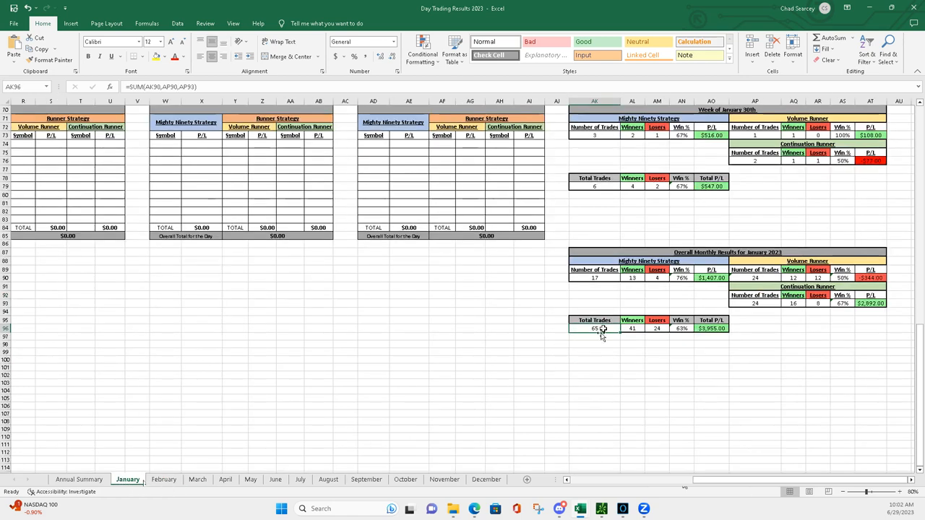
left_click(274, 480)
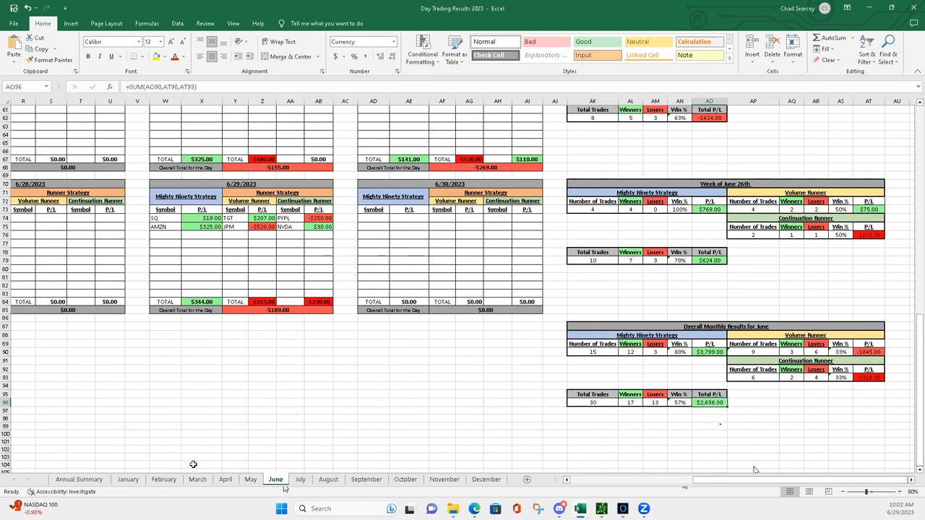
Step: Return to the Annual Summary sheet to check the year-to-date Annual Total
left_click(78, 480)
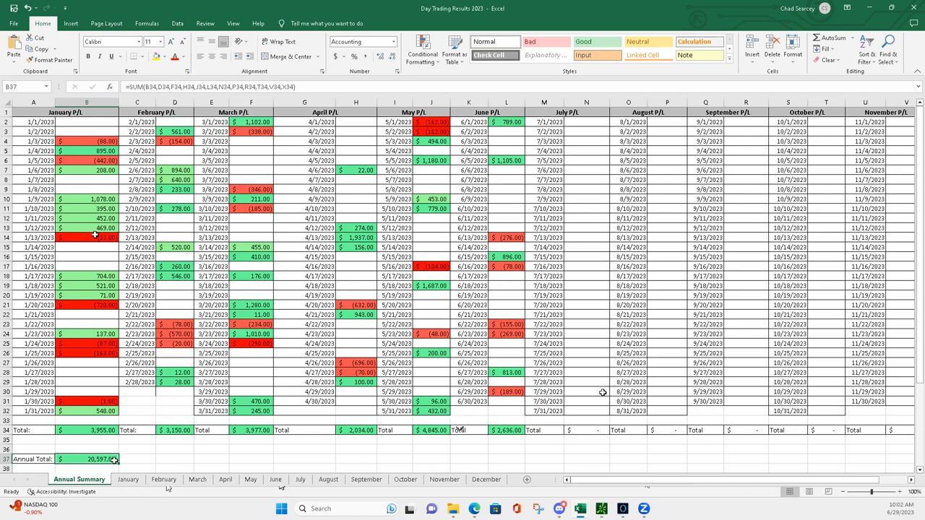
mouse_move(617, 419)
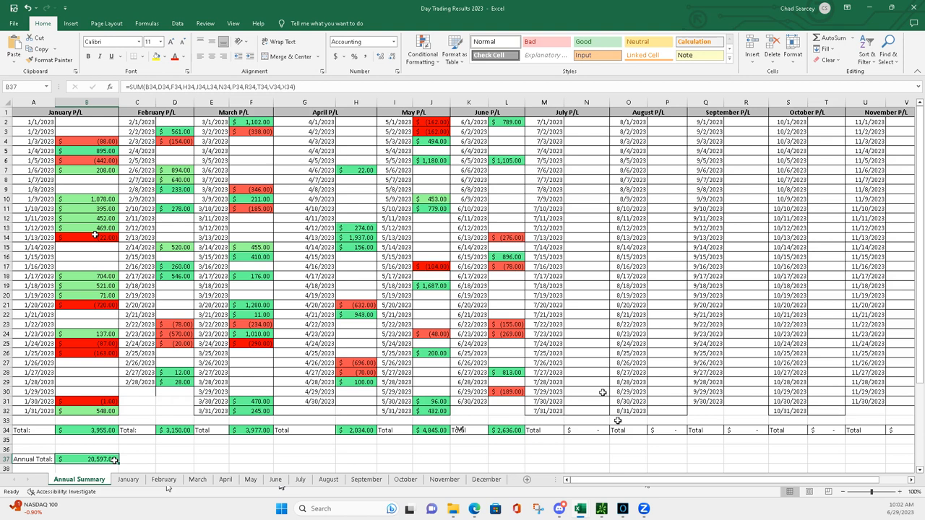
mouse_move(630, 462)
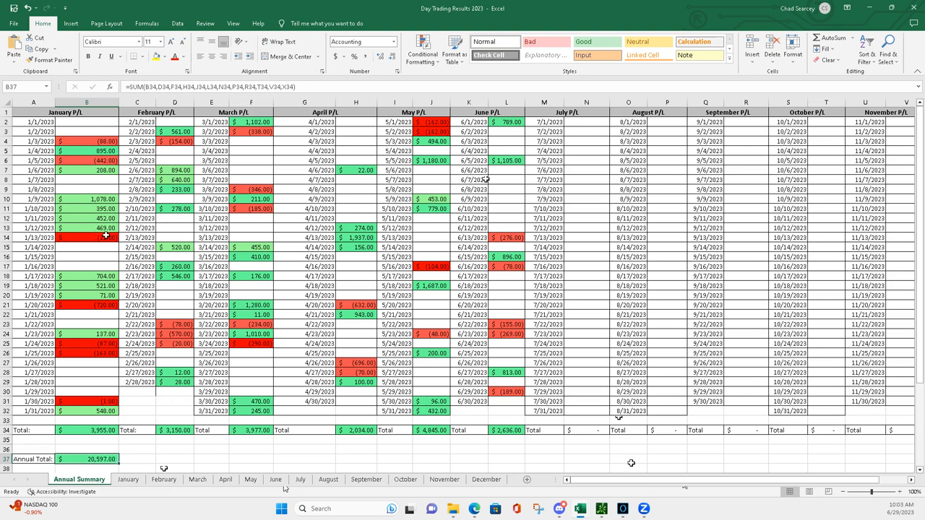
mouse_move(601, 393)
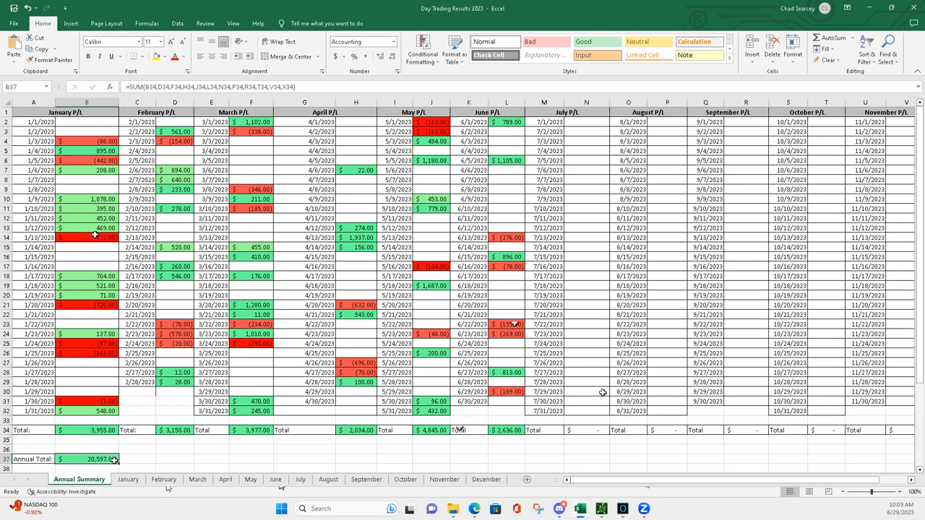